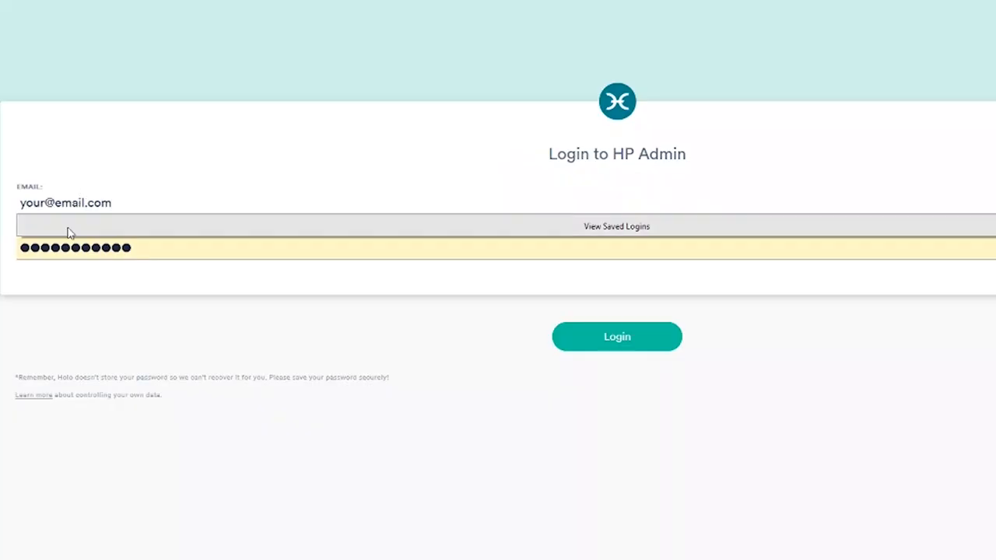
- Dismiss the saved login suggestions and open the 'Your HoloPort Registration!' email from Holo
{"action": "left_click", "coordinate": [616, 337]}
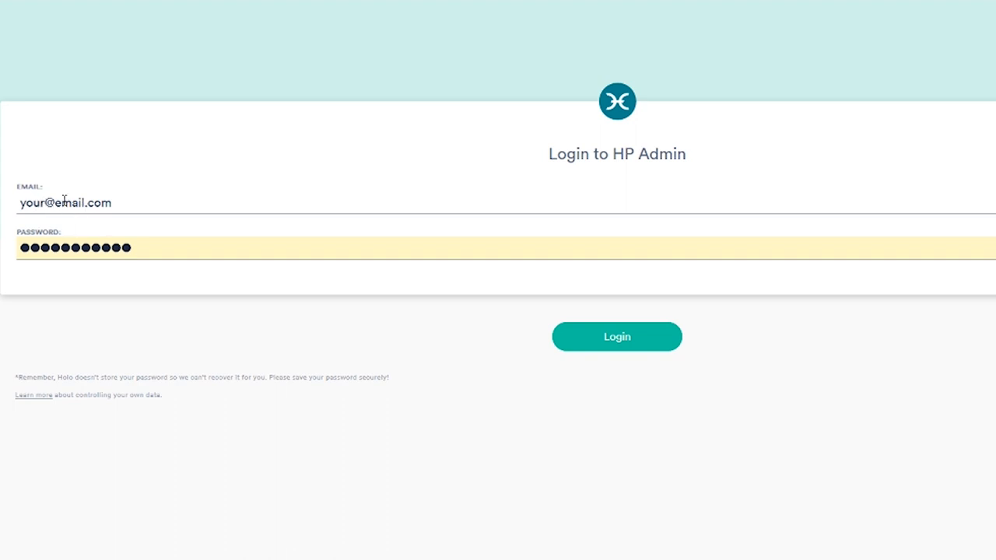
{"action": "mouse_move", "coordinate": [7, 210]}
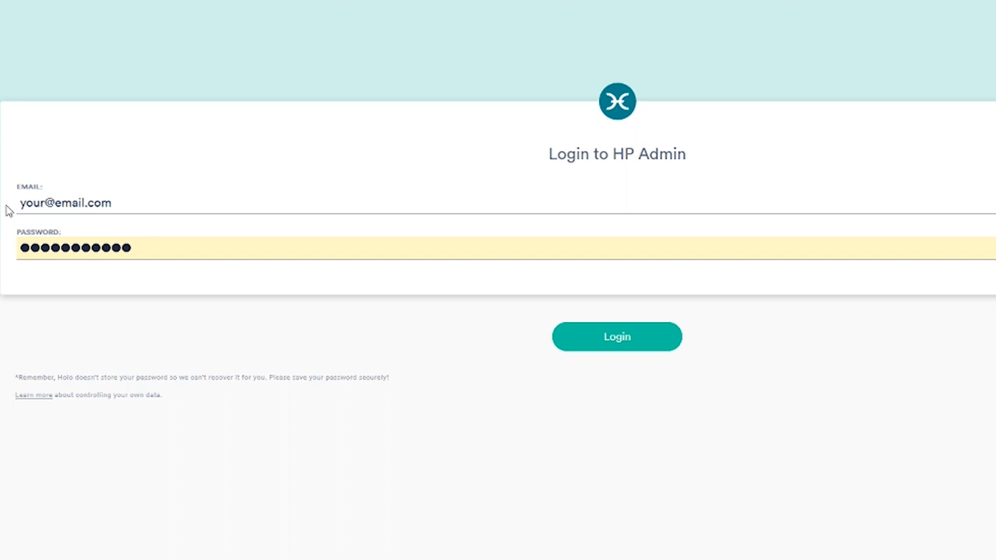
{"action": "left_click", "coordinate": [616, 336]}
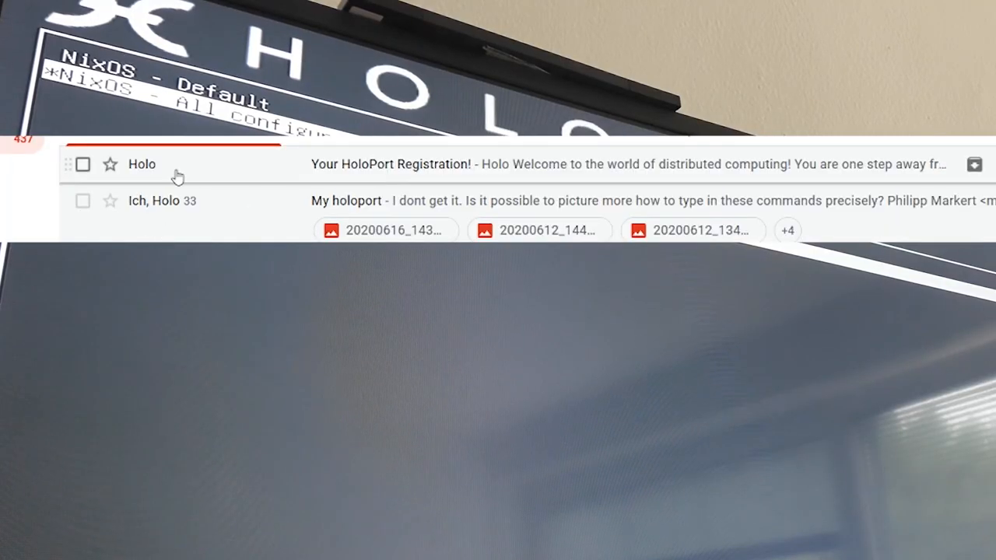
{"action": "mouse_move", "coordinate": [327, 177]}
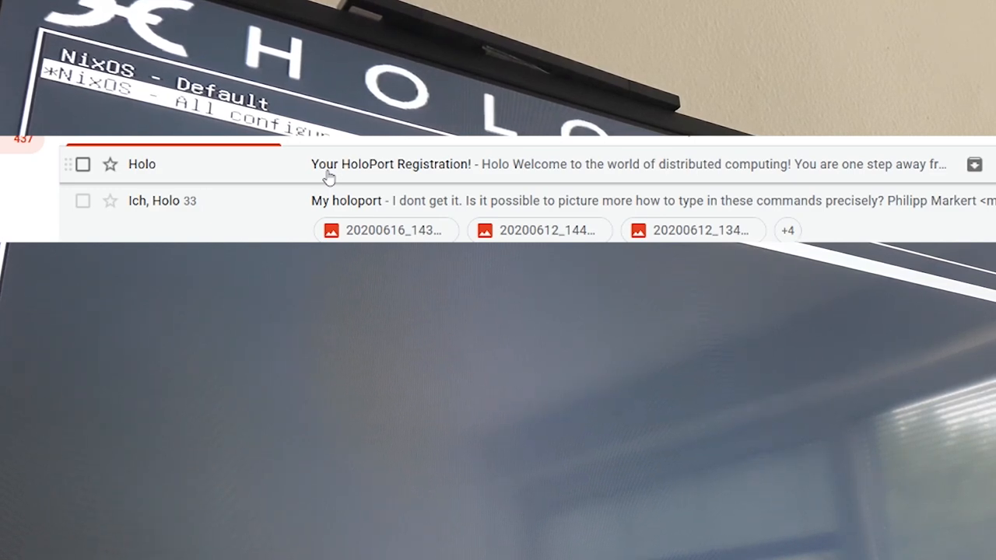
{"action": "left_click", "coordinate": [389, 165]}
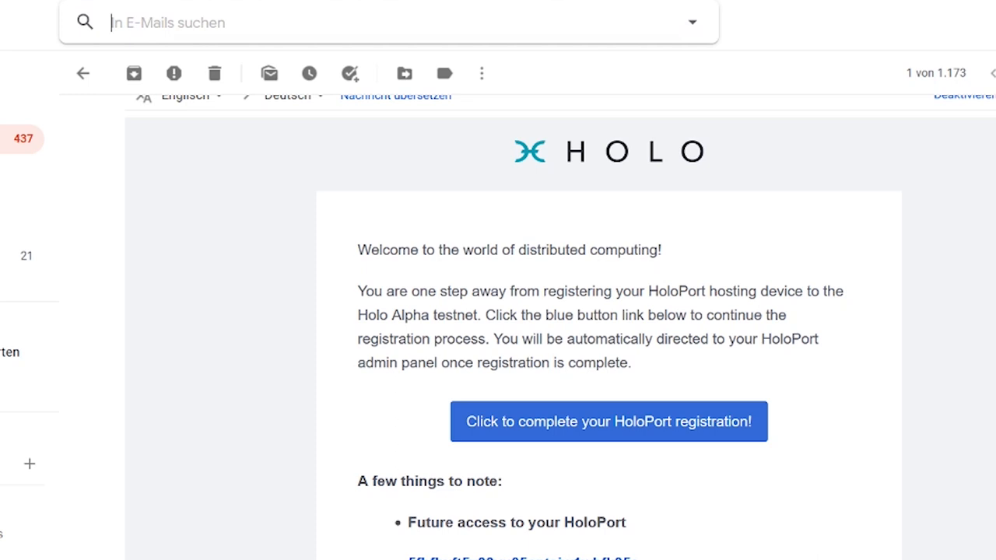
{"action": "mouse_move", "coordinate": [765, 361]}
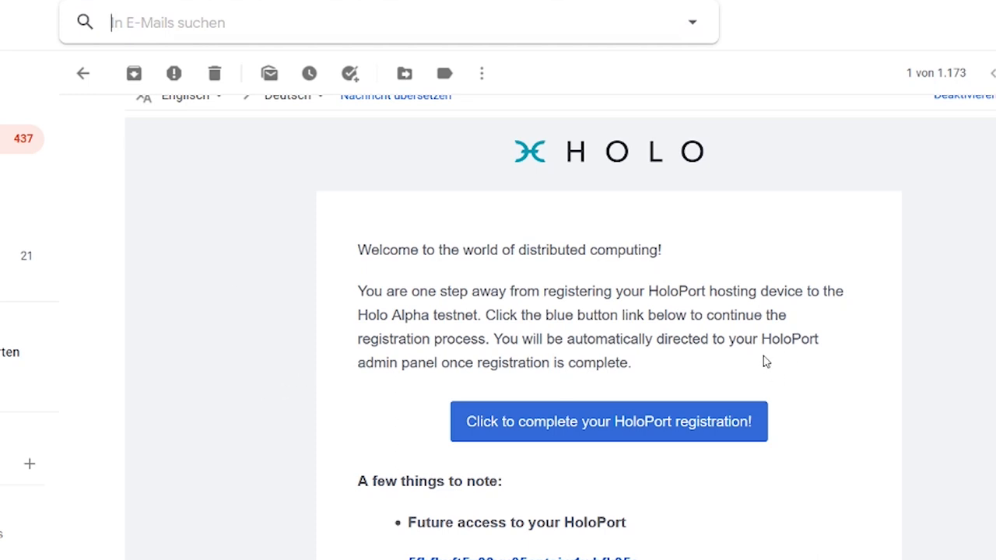
{"action": "scroll", "scroll_direction": "down", "scroll_amount": 3}
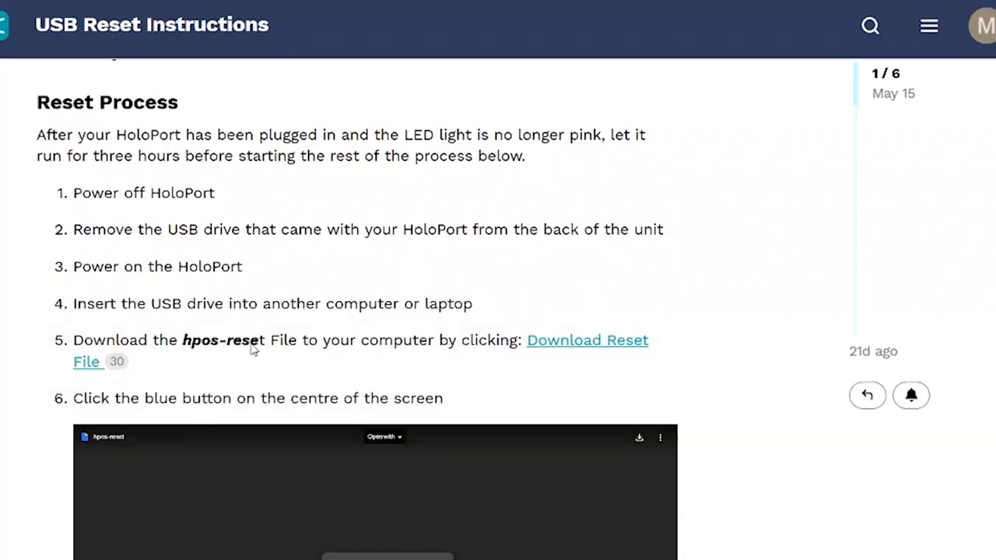
- Follow the Download Reset File link to hpos-reset, start the download, then cancel the save prompt
{"action": "double_click", "coordinate": [225, 339]}
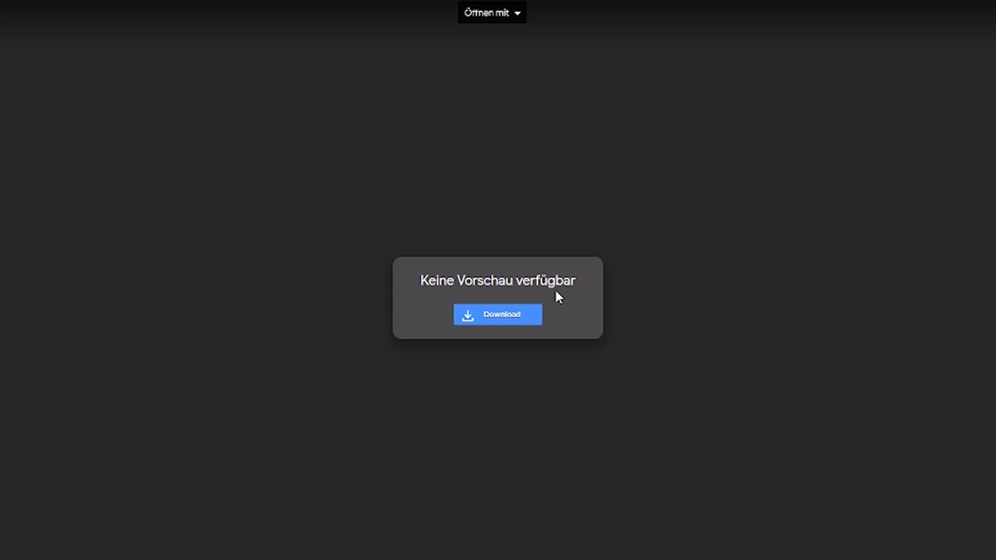
{"action": "left_click", "coordinate": [498, 314]}
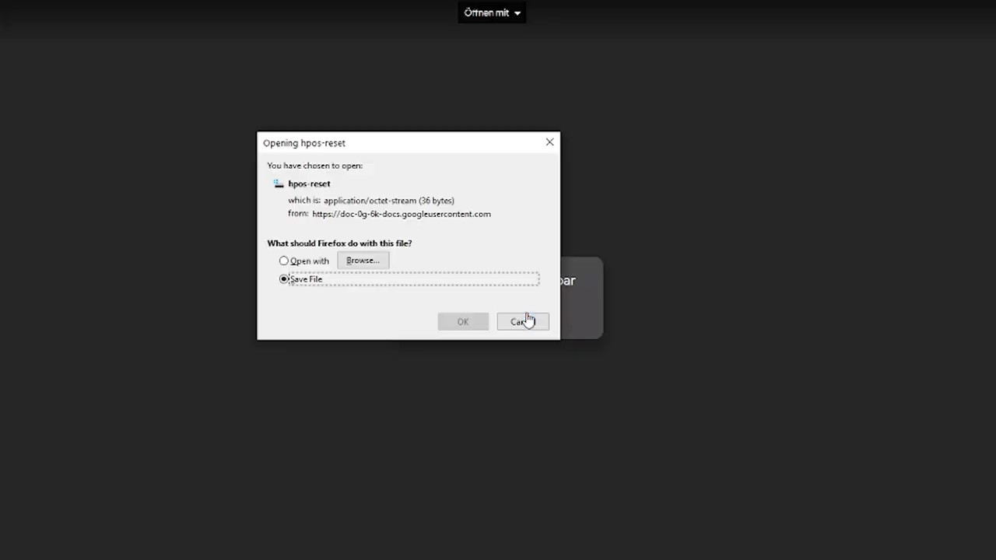
{"action": "left_click", "coordinate": [523, 321]}
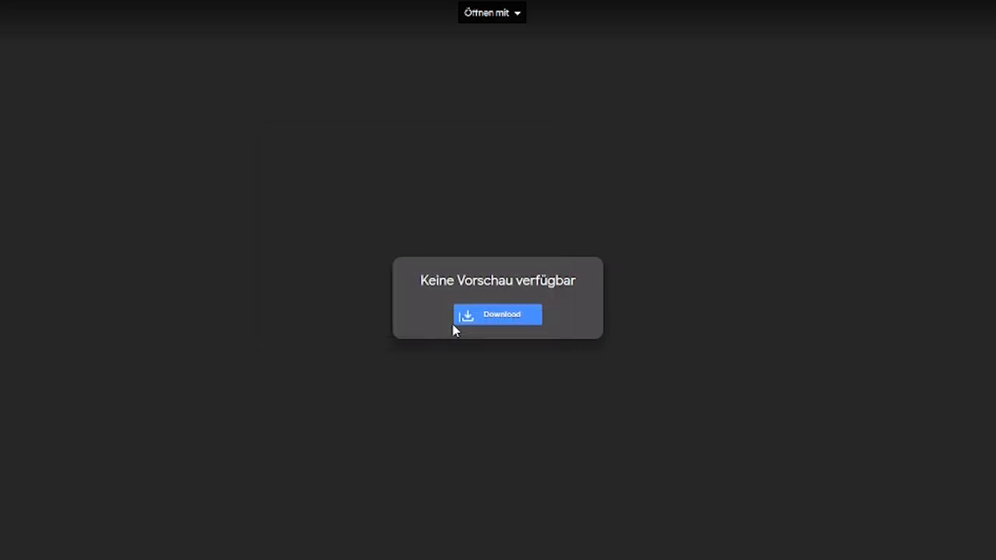
{"action": "left_click", "coordinate": [498, 314]}
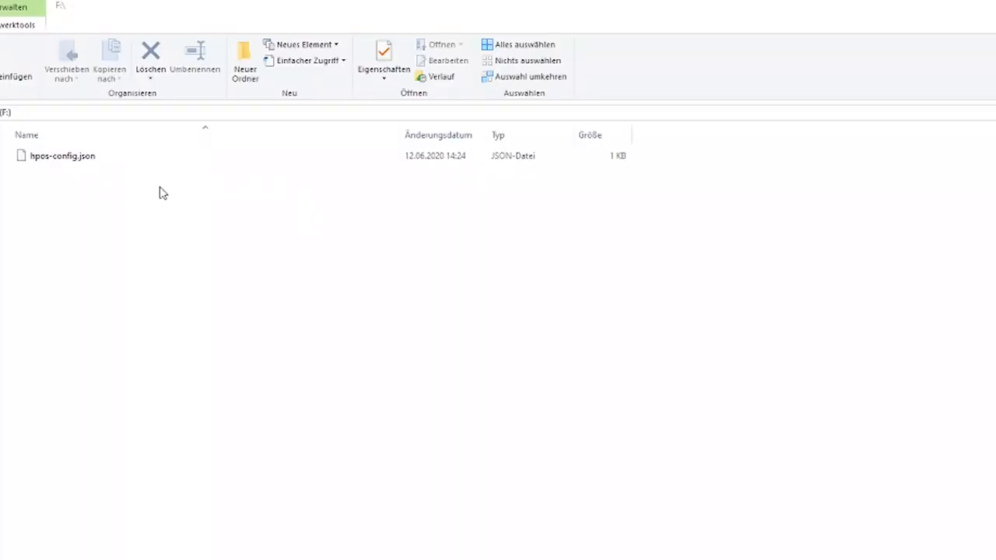
{"action": "mouse_move", "coordinate": [194, 164]}
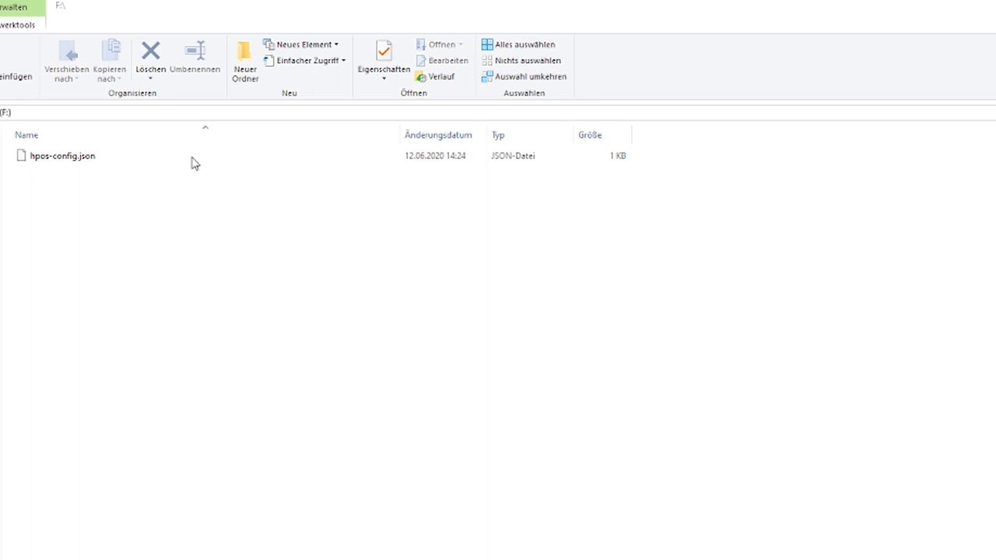
{"action": "right_click", "coordinate": [195, 164]}
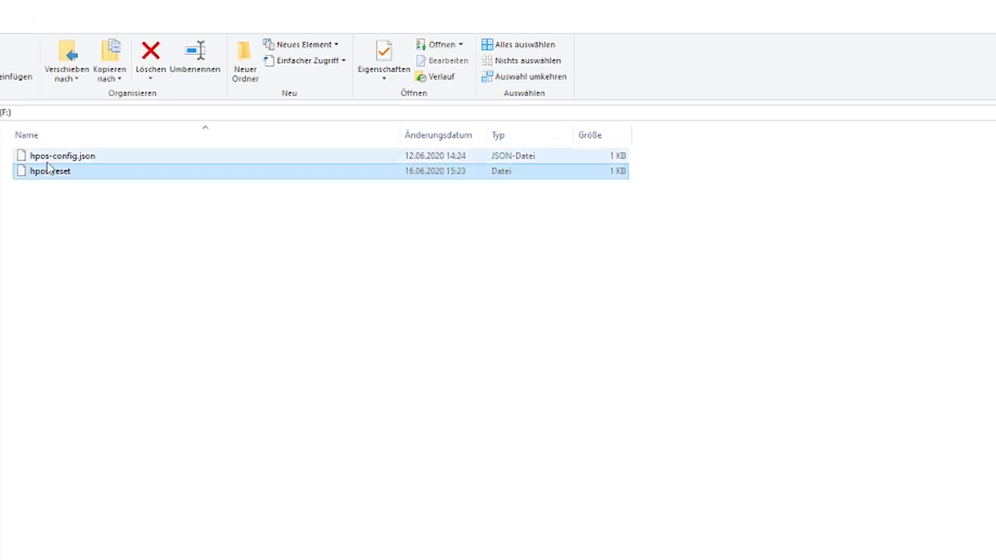
{"action": "left_click", "coordinate": [63, 169]}
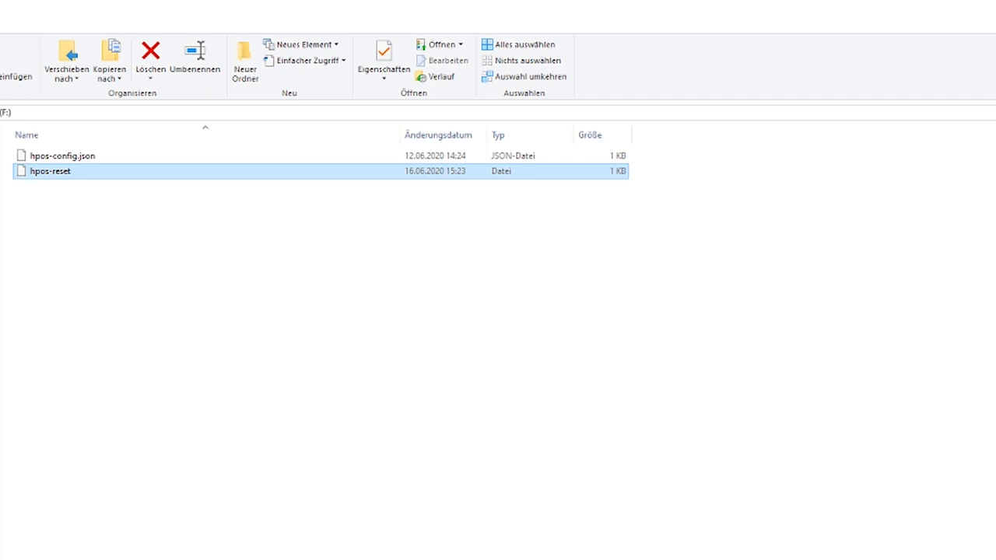
{"action": "left_click", "coordinate": [149, 54]}
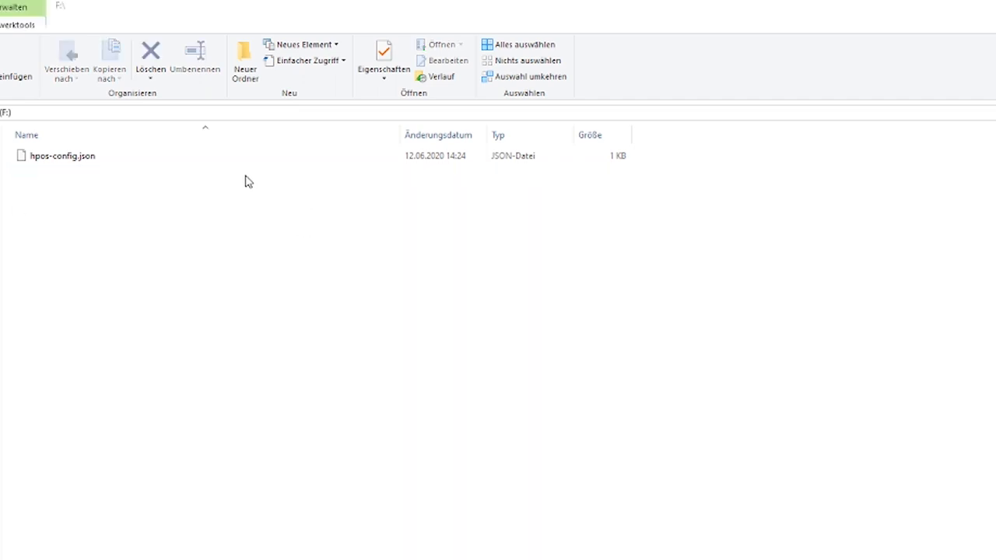
{"action": "left_click", "coordinate": [62, 155]}
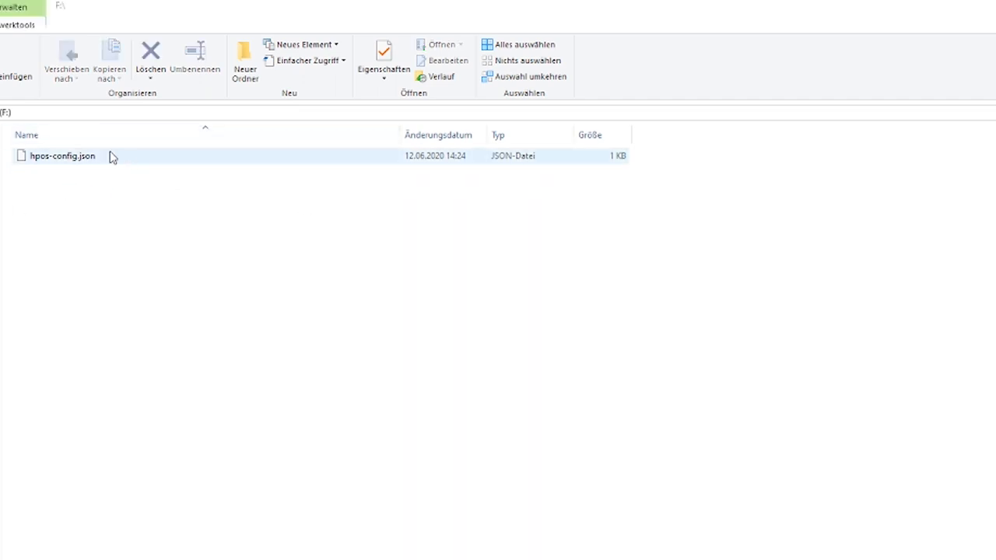
{"action": "right_click", "coordinate": [133, 228]}
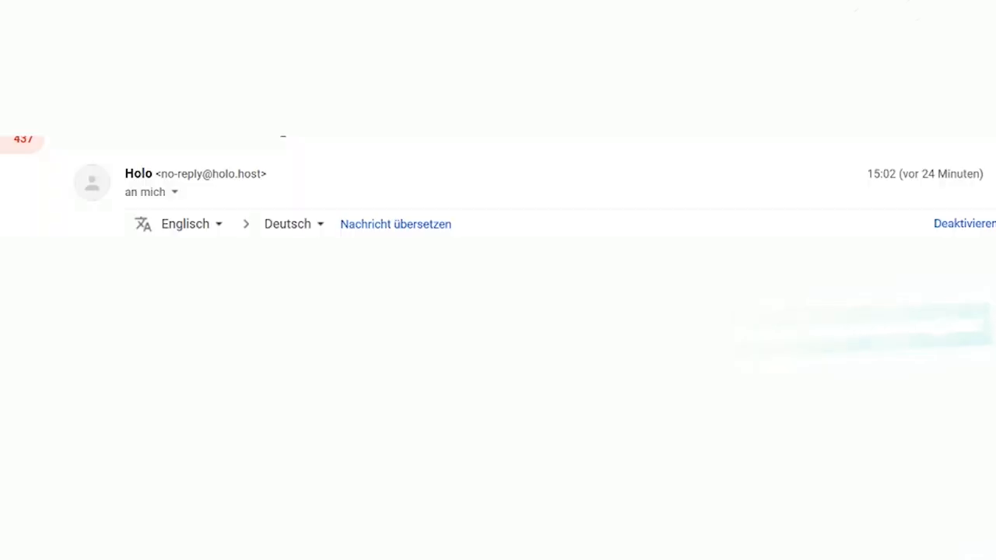
- Follow 'Click to complete your HoloPort registration!' to reach the HP Admin login page
{"action": "left_click", "coordinate": [143, 165]}
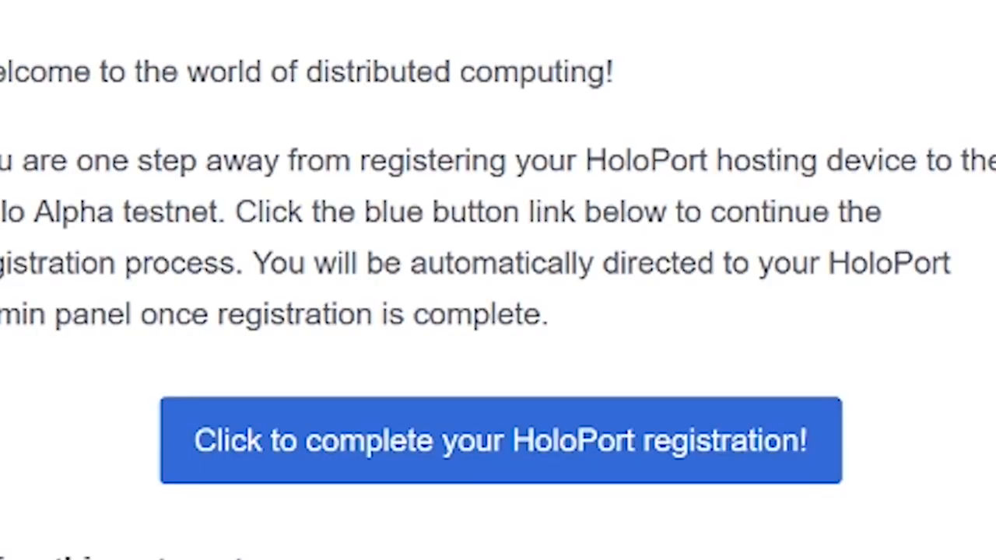
{"action": "left_click", "coordinate": [501, 440]}
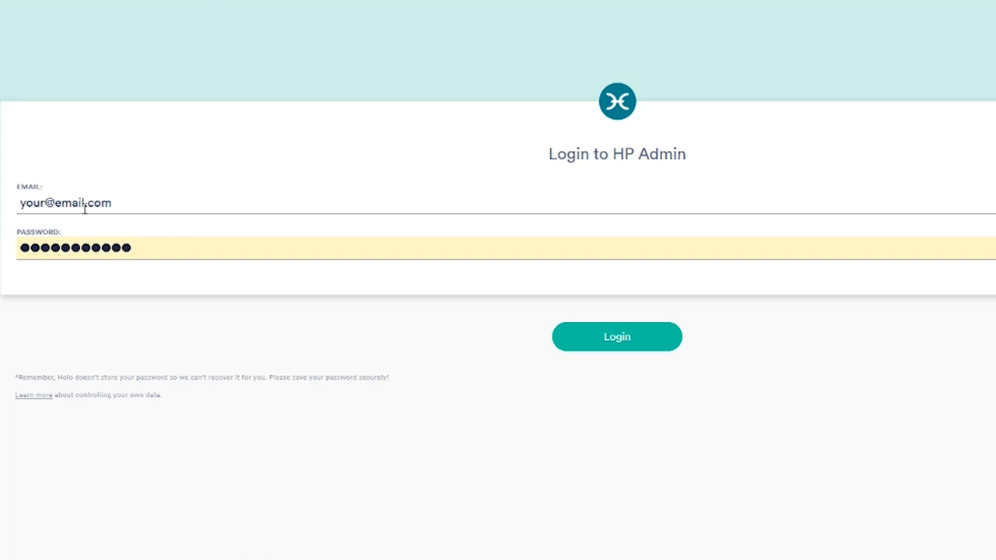
{"action": "mouse_move", "coordinate": [61, 203]}
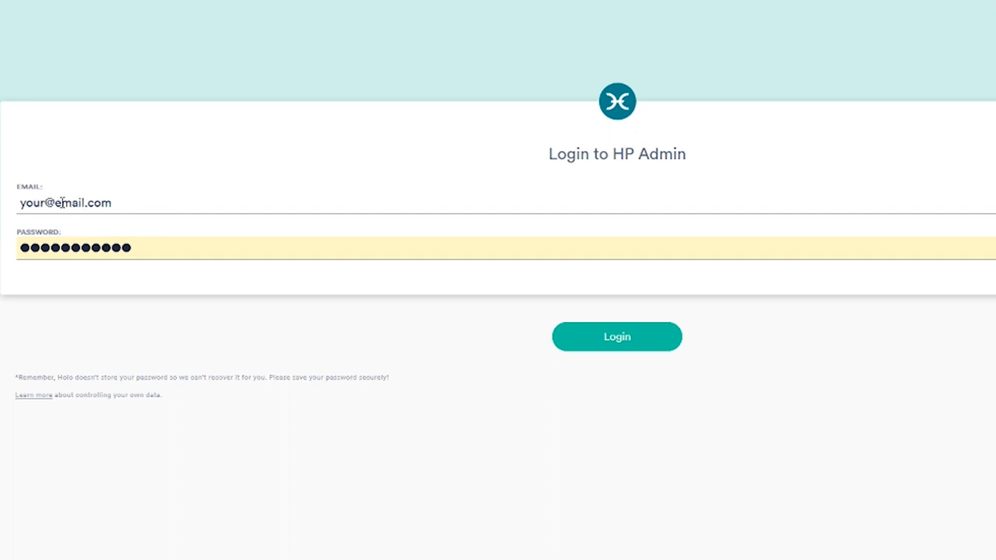
{"action": "mouse_move", "coordinate": [6, 210]}
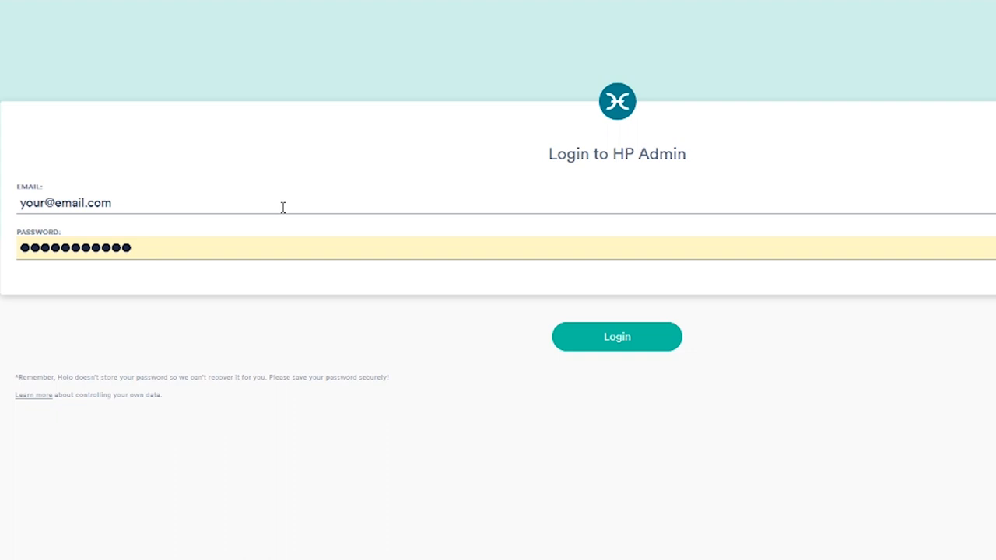
{"action": "mouse_move", "coordinate": [305, 322]}
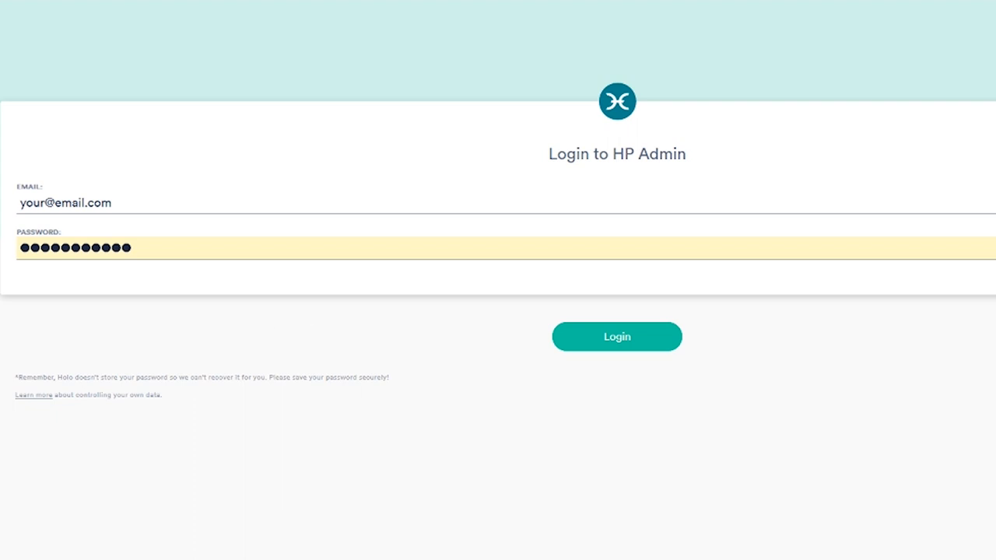
{"action": "left_click", "coordinate": [616, 336]}
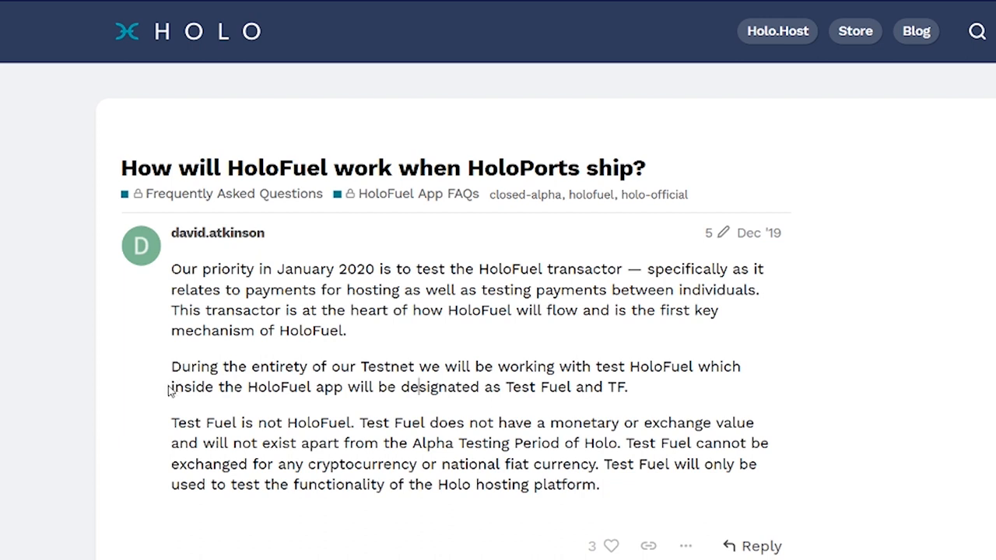
- Leave the HoloFuel FAQ post for the USB Reset Instructions topic's Reset Process section
{"action": "left_click_drag", "start_coordinate": [172, 386], "coordinate": [626, 386]}
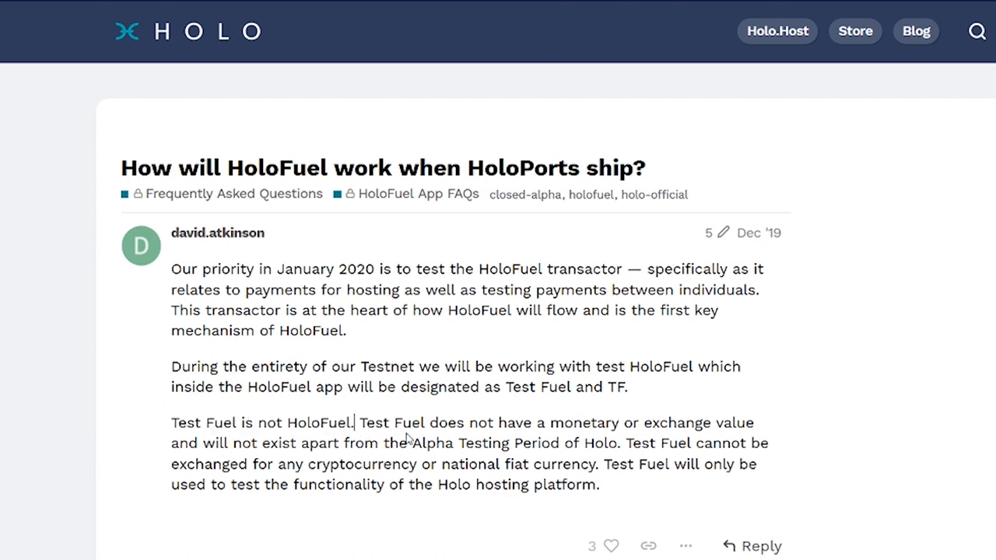
{"action": "mouse_move", "coordinate": [529, 428]}
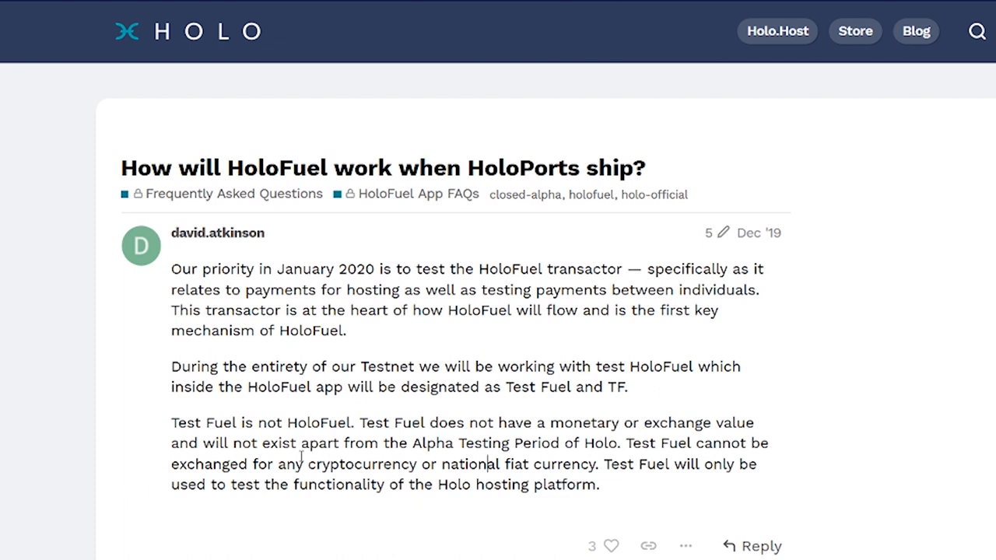
{"action": "mouse_move", "coordinate": [479, 464]}
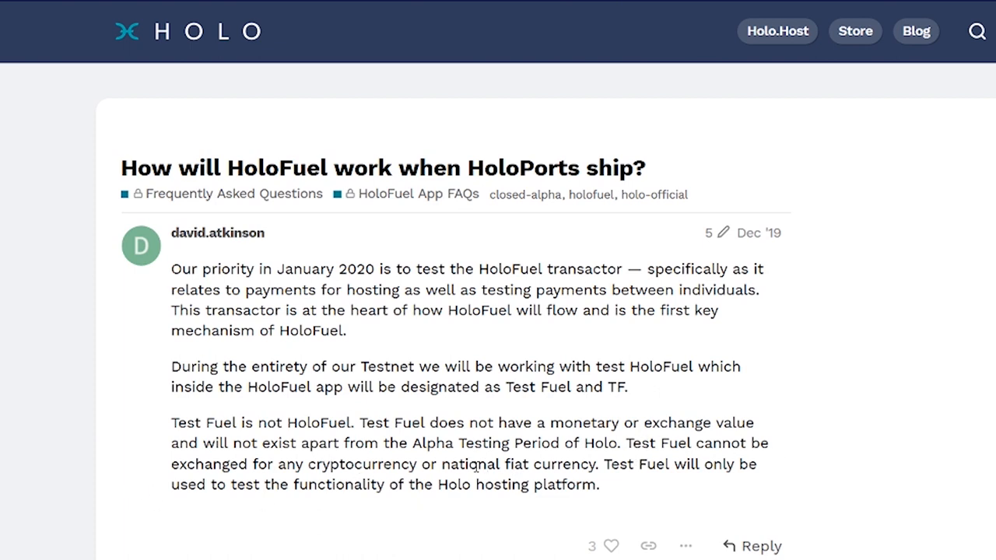
{"action": "double_click", "coordinate": [585, 464]}
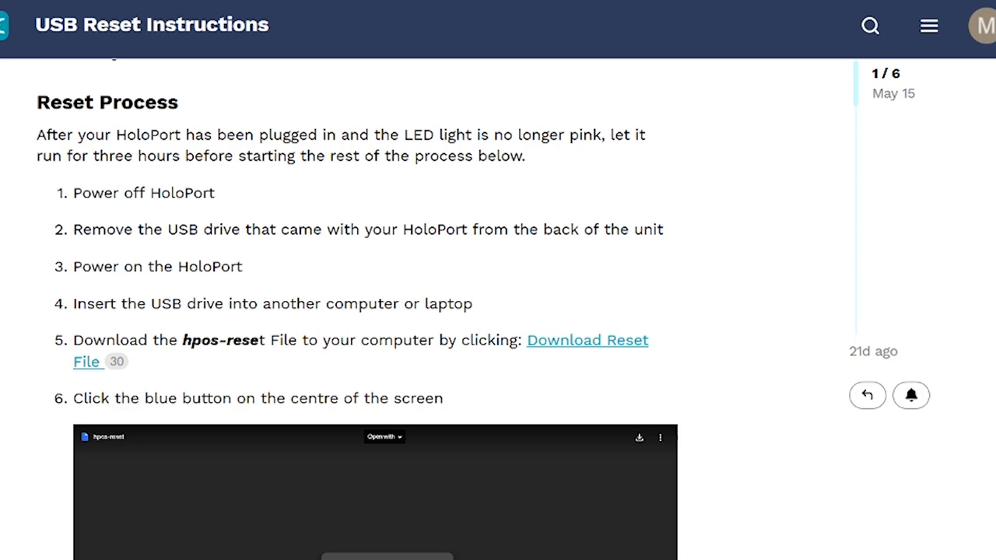
- Scroll the Holo Support email to its numbered steps and select the rm -rf /var command line
{"action": "scroll", "scroll_direction": "down", "scroll_amount": 3}
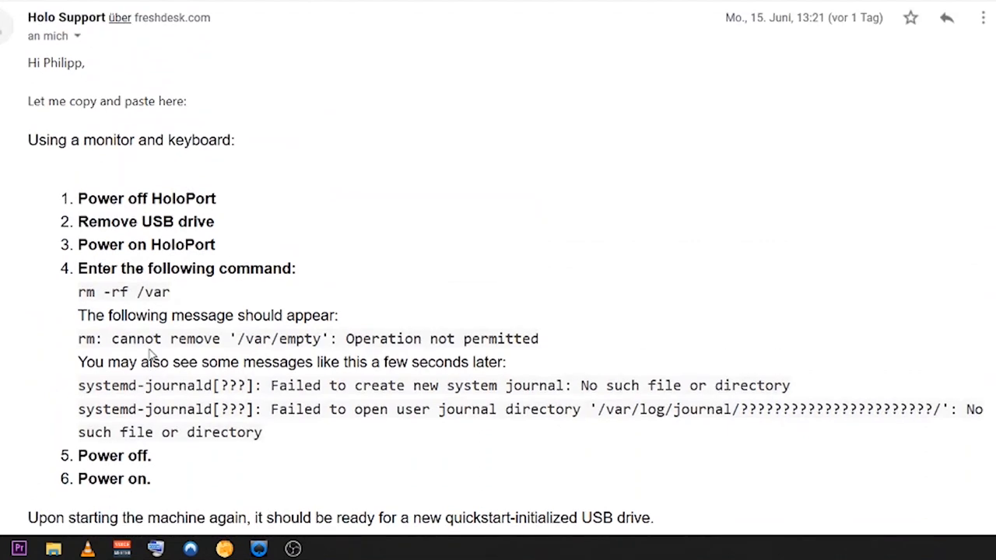
{"action": "scroll", "scroll_direction": "down", "scroll_amount": 3}
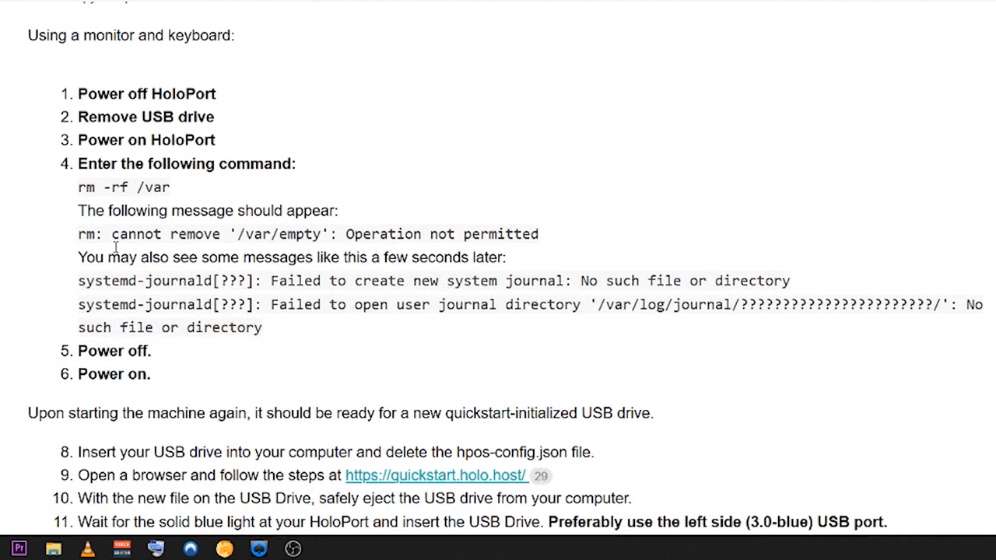
{"action": "left_click", "coordinate": [218, 117]}
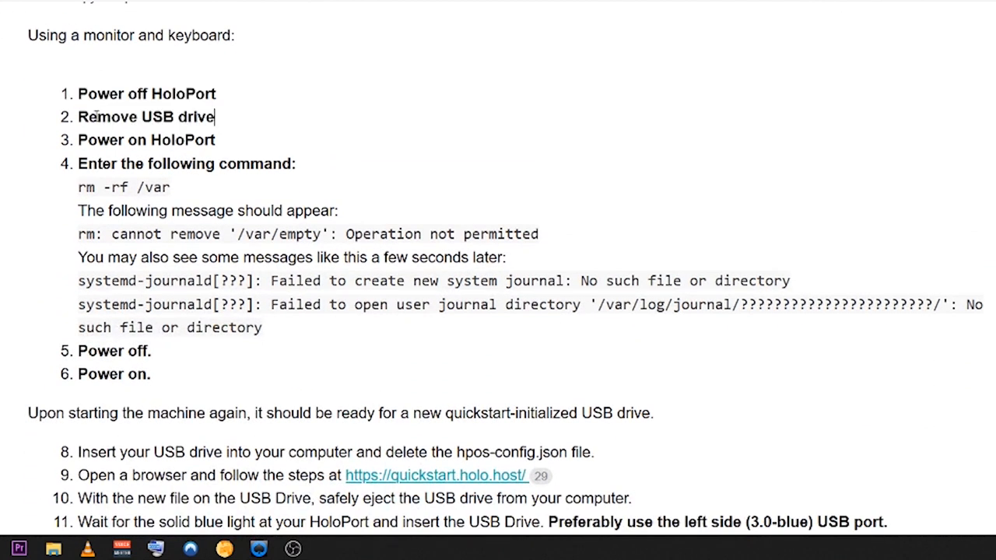
{"action": "mouse_move", "coordinate": [222, 146]}
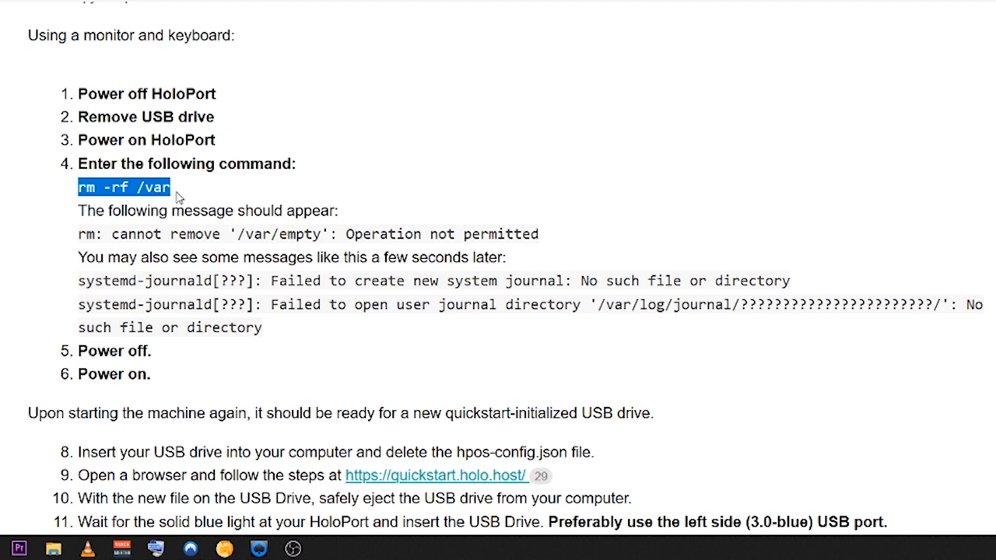
{"action": "left_click", "coordinate": [172, 186]}
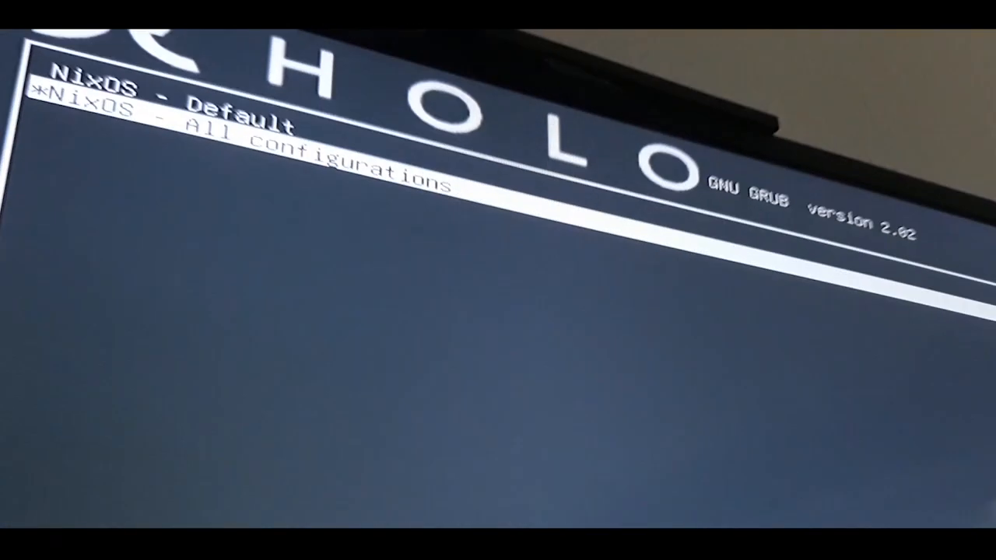
- Select 'NixOS - All configurations' to list Configuration 8 and Configuration 7
{"action": "key", "text": "Down"}
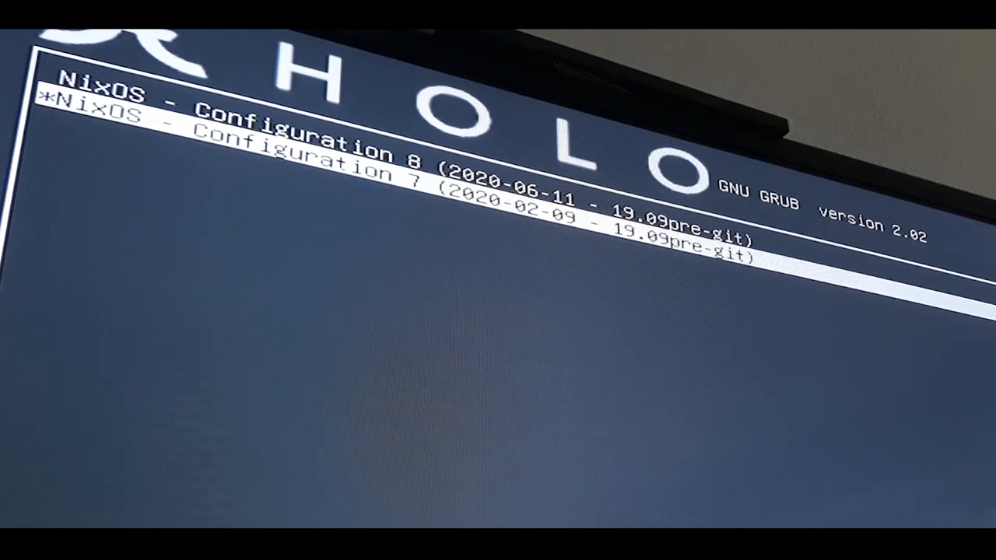
{"action": "key", "text": "Up"}
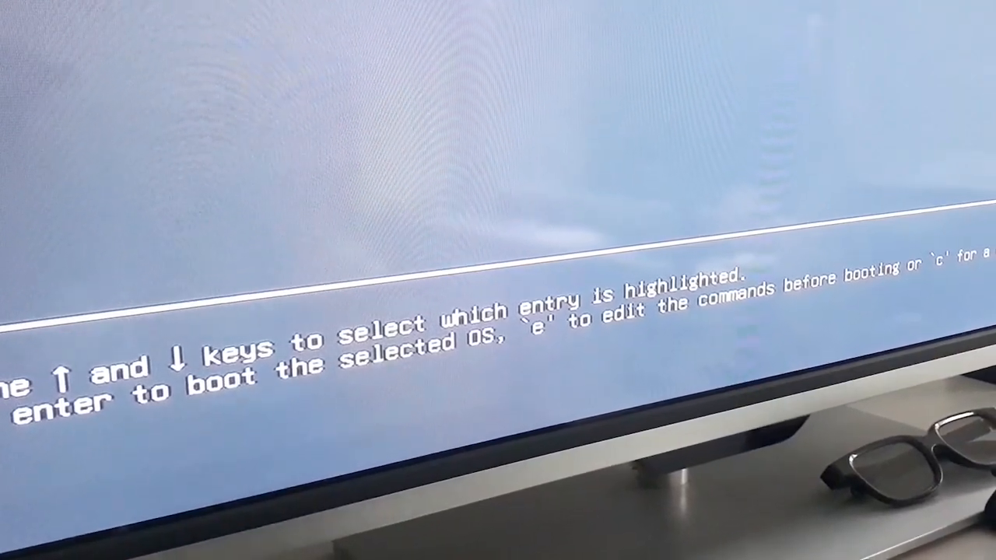
- Edit the selected NixOS entry's boot commands with 'e'
{"action": "key", "text": "e"}
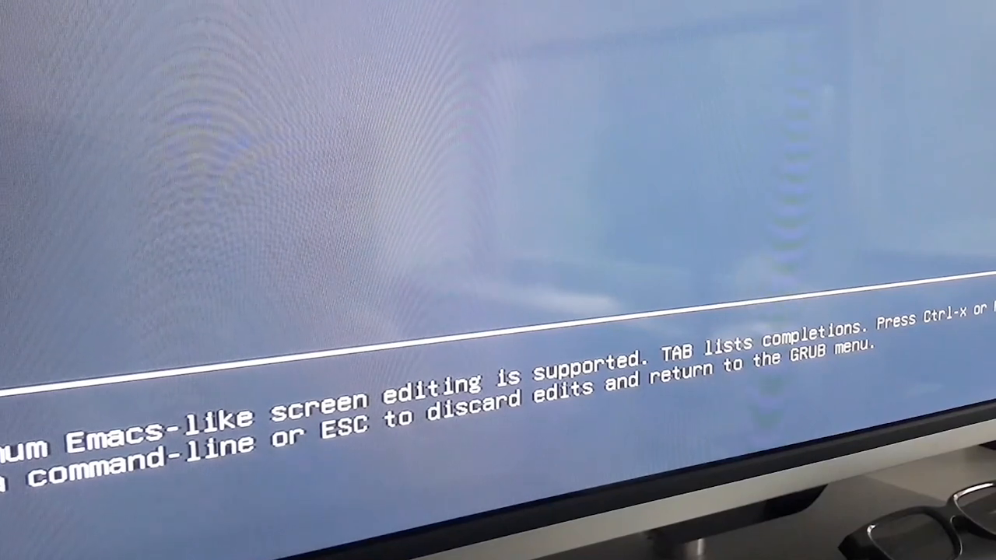
{"action": "key", "text": "Tab"}
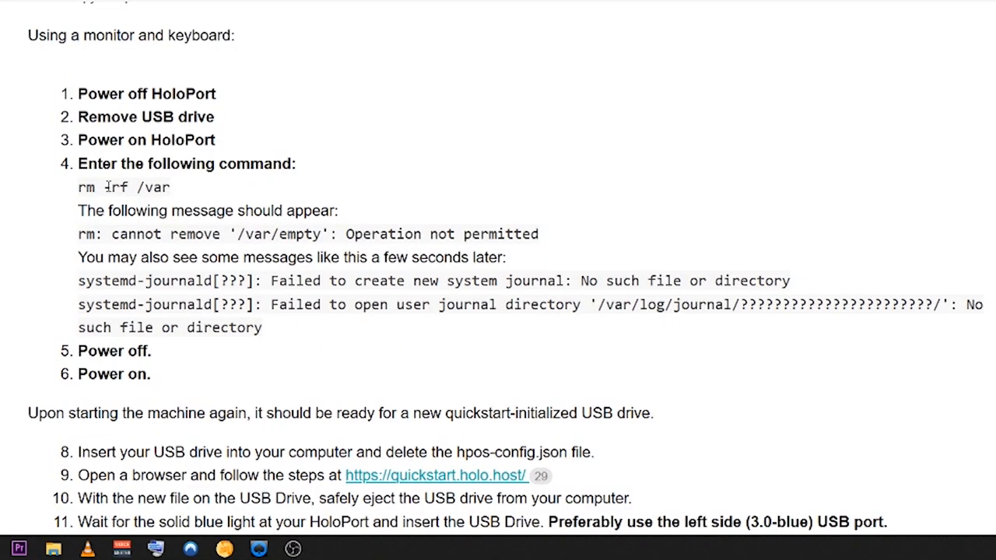
{"action": "double_click", "coordinate": [123, 187]}
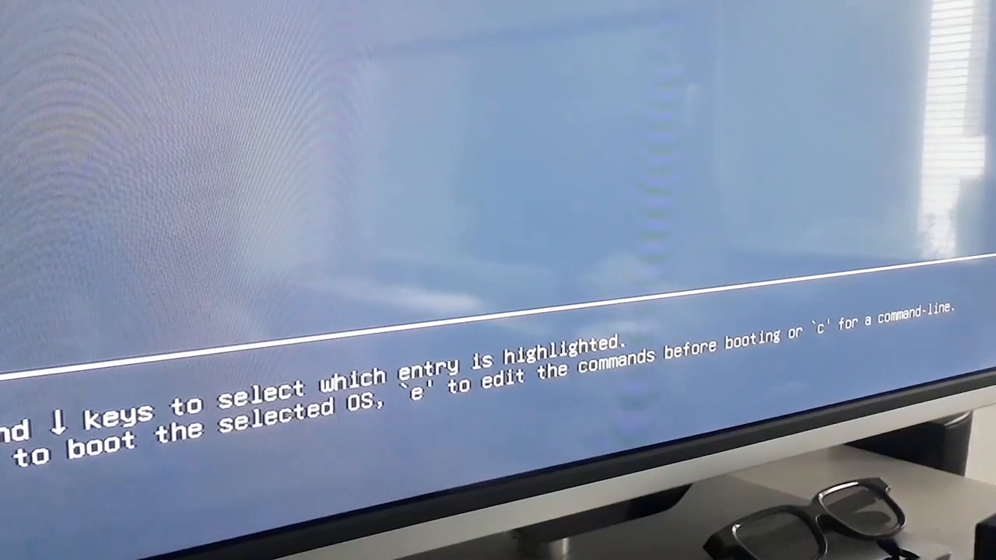
- Bring up the grub> command line with 'c' and enter rm -rf, correcting a typo
{"action": "key", "text": "c"}
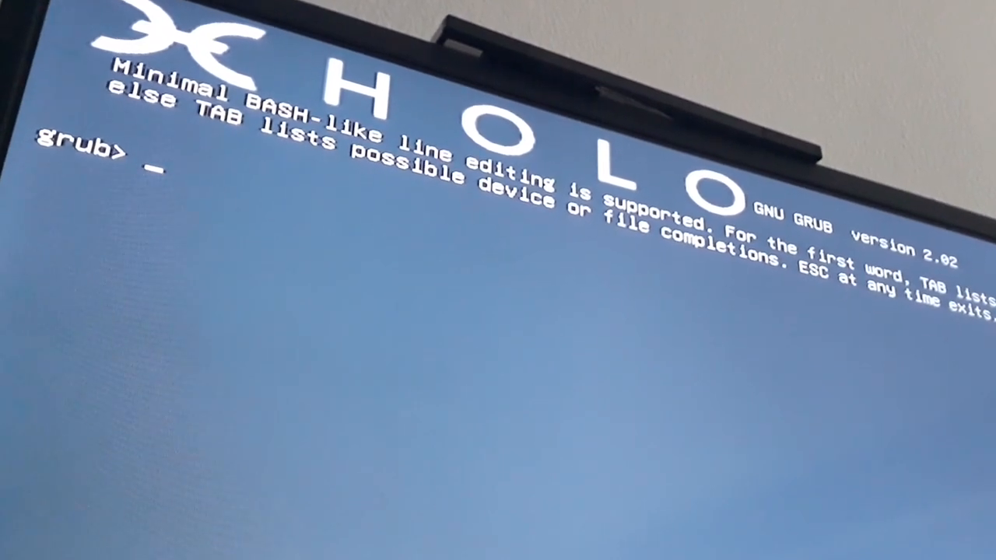
{"action": "type", "text": "r"}
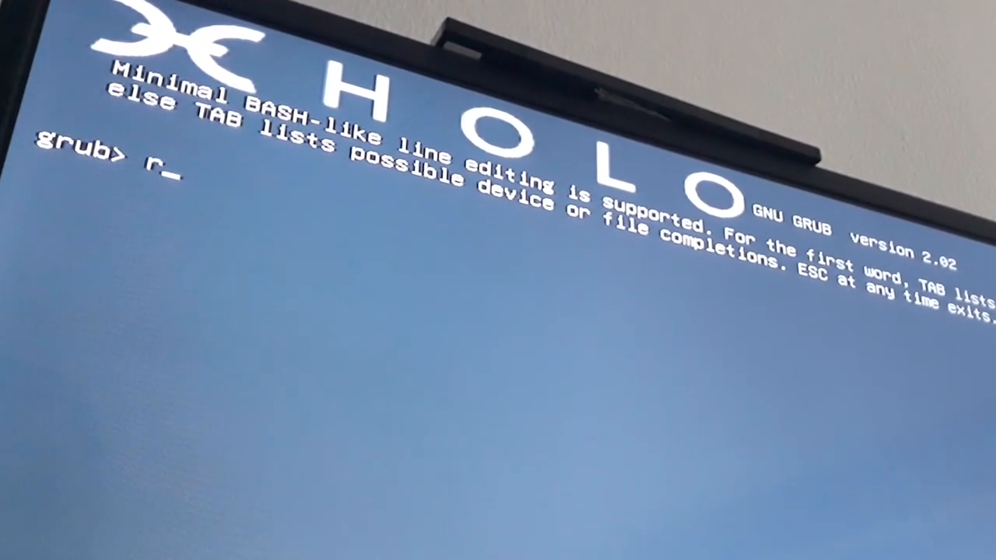
{"action": "type", "text": "m )"}
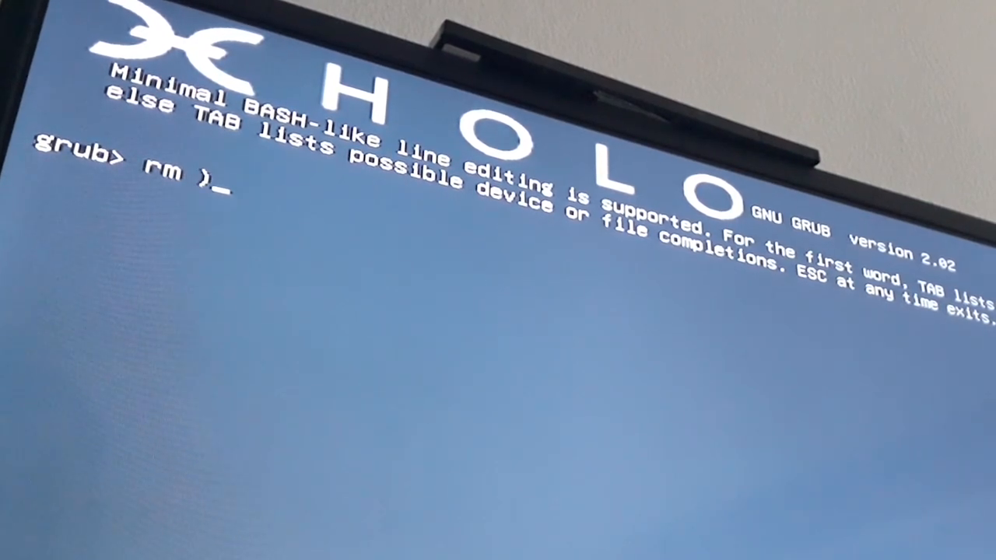
{"action": "key", "text": "Backspace"}
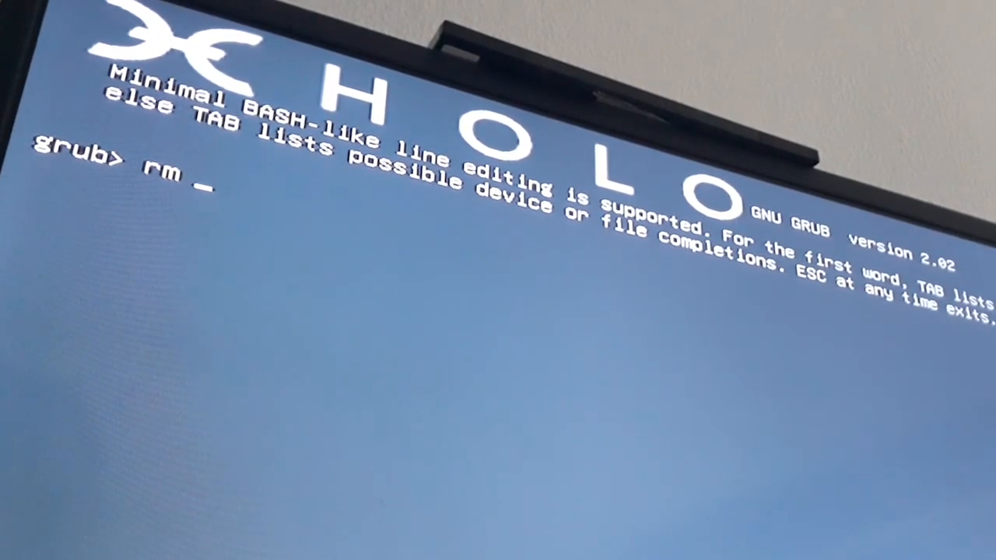
{"action": "type", "text": "-"}
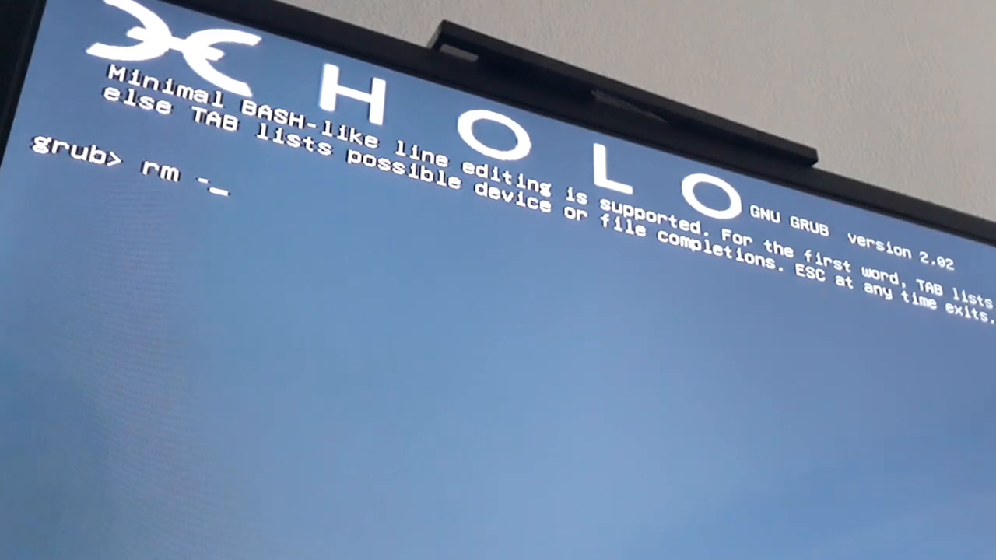
{"action": "type", "text": "rf"}
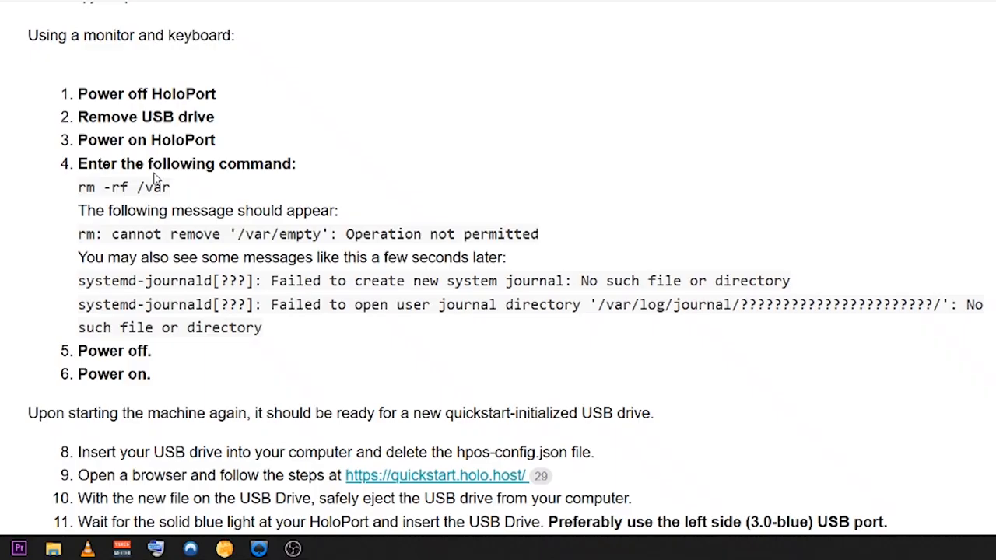
- Select step 4's rm -rf /var command in the support email, then clear the selection
{"action": "left_click", "coordinate": [169, 187]}
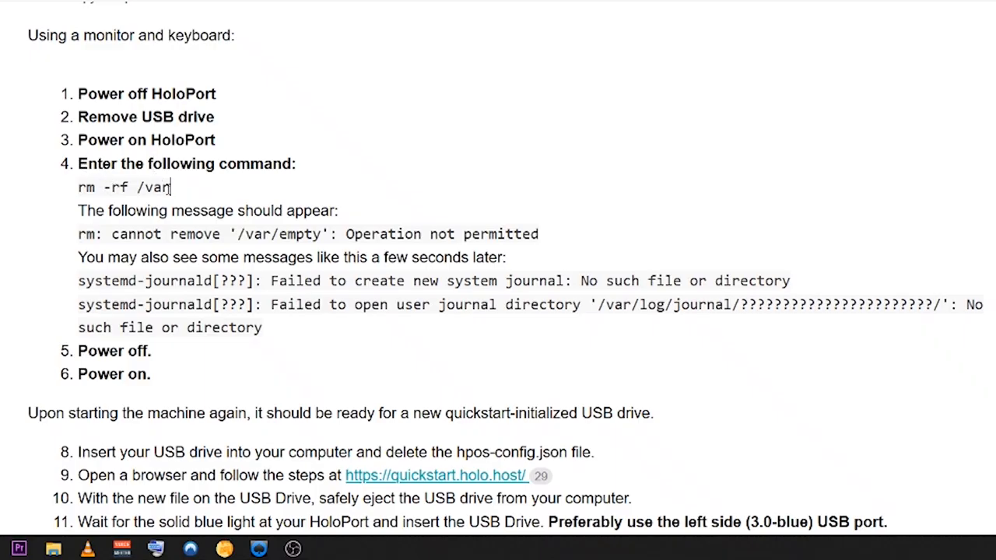
{"action": "double_click", "coordinate": [88, 187]}
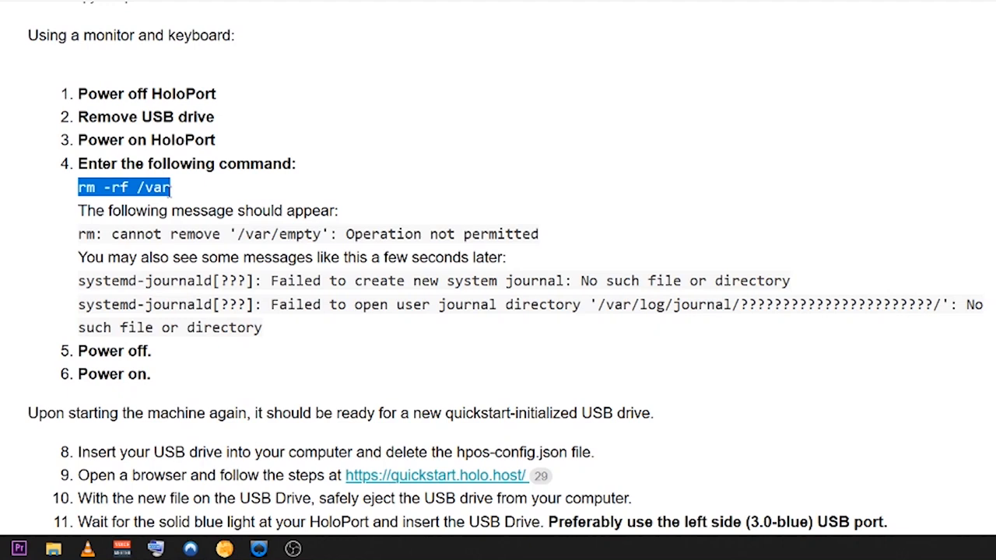
{"action": "mouse_move", "coordinate": [177, 196]}
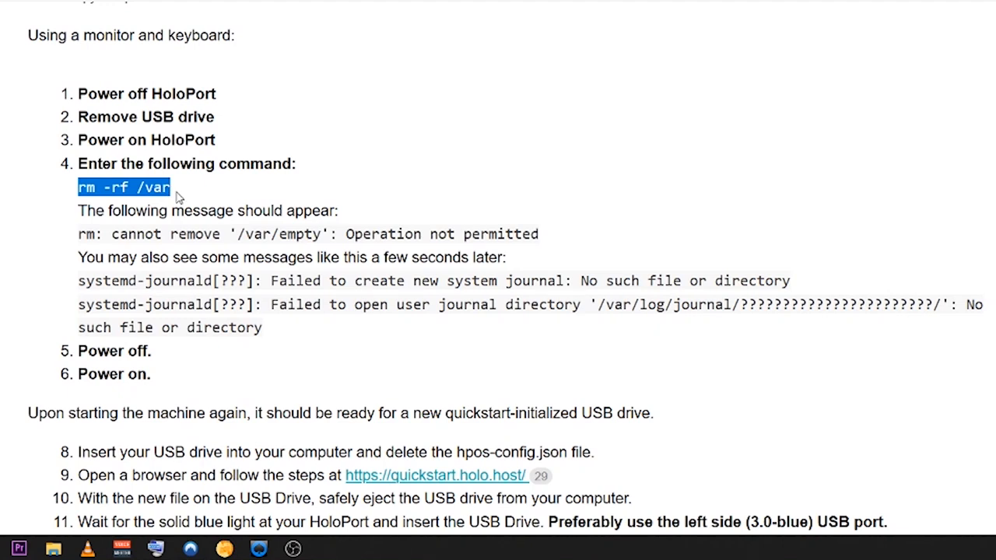
{"action": "left_click", "coordinate": [170, 187]}
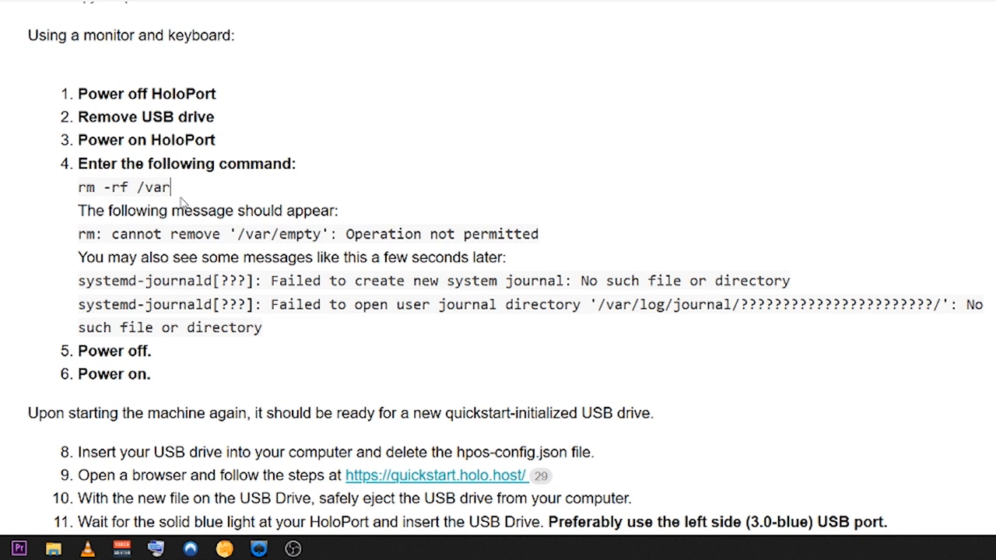